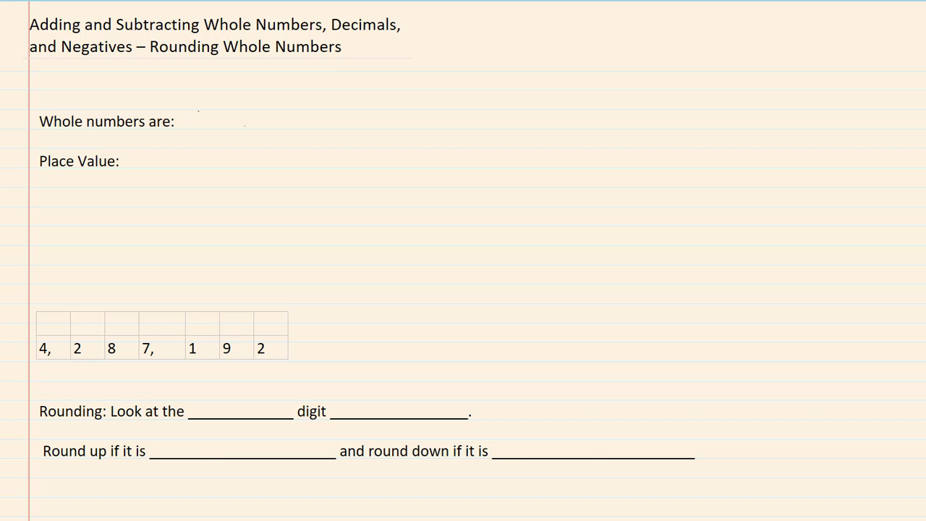
- Handwrite "the counting numbers 1, 2, 3" beside "Whole numbers are:"
text(th)
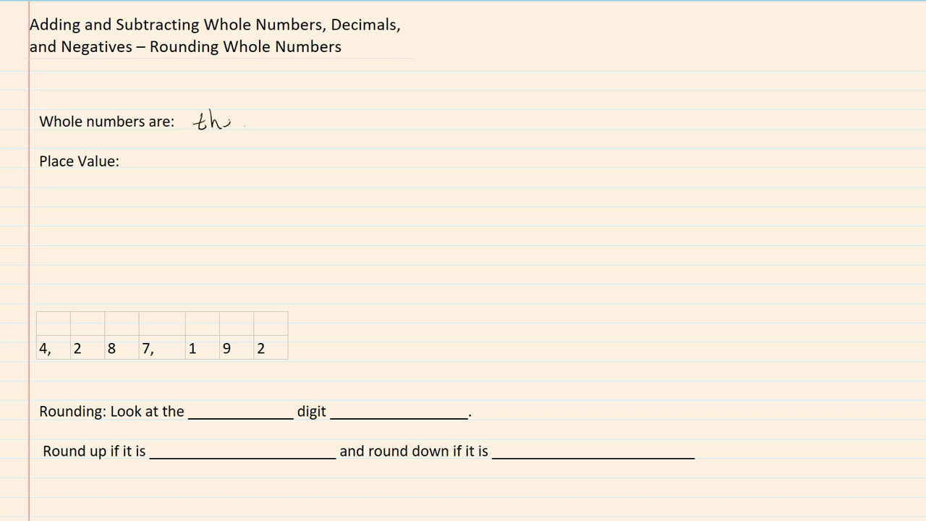
text(the coun)
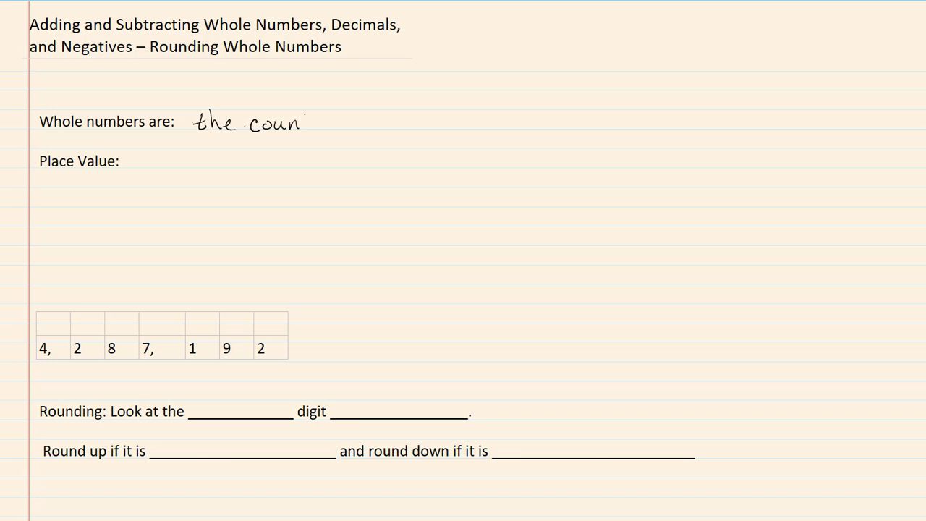
text(ting)
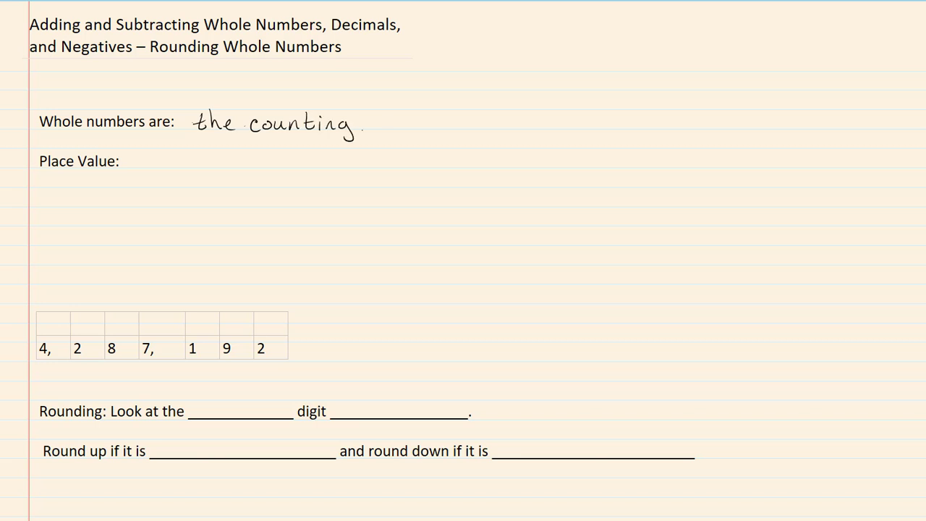
text(numb)
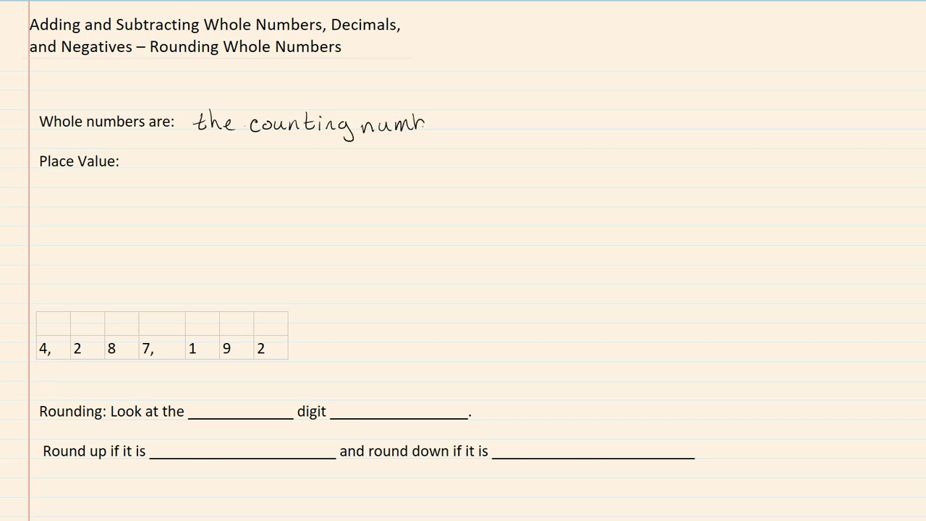
text(bers 1,)
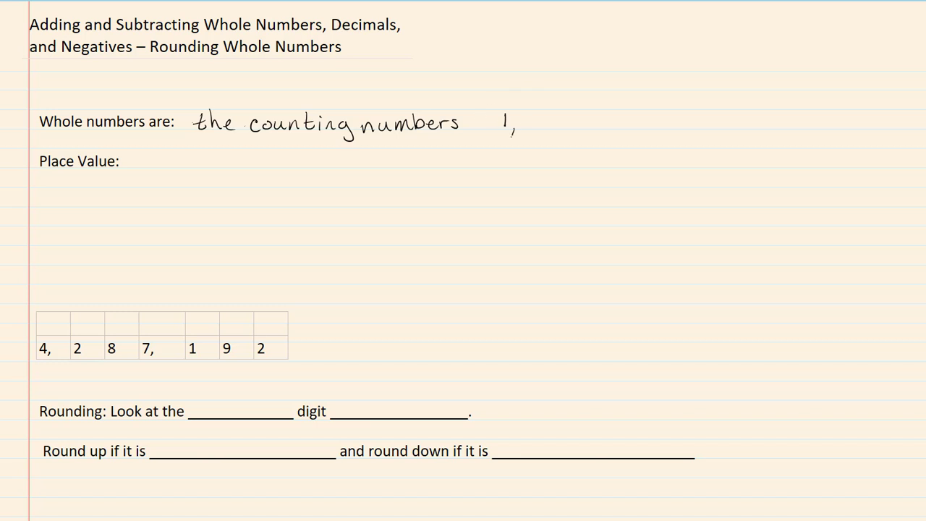
text(2, 3, 4...)
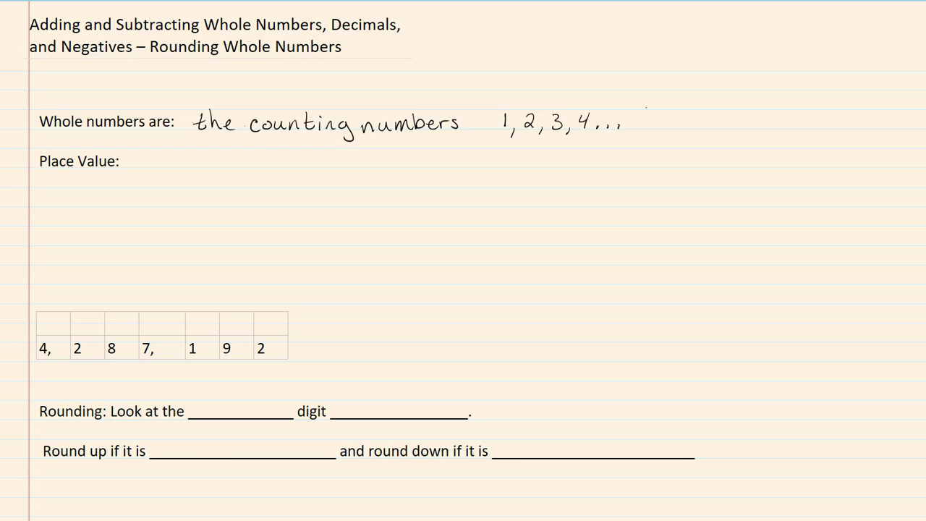
mouse_move(265, 317)
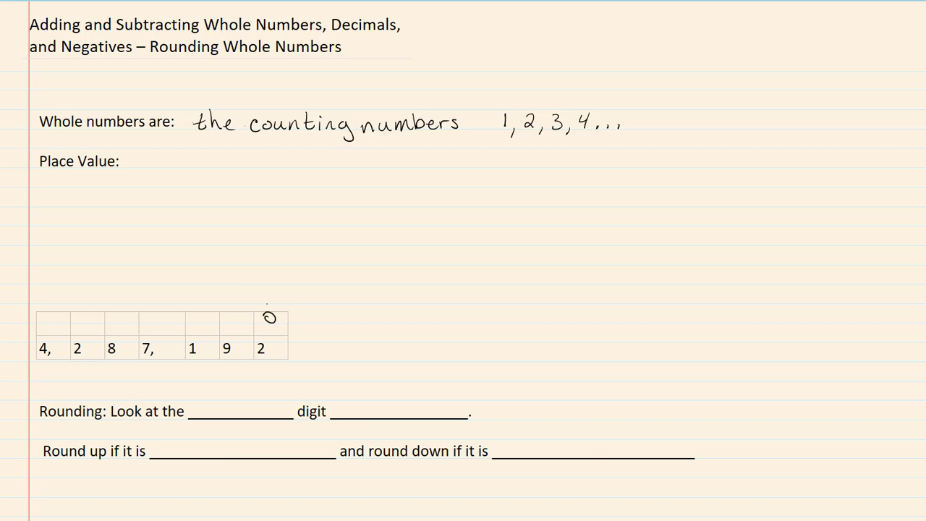
- Handwrite the place-value column labels from millions to ones, including Ones and hundreds
text(Ones)
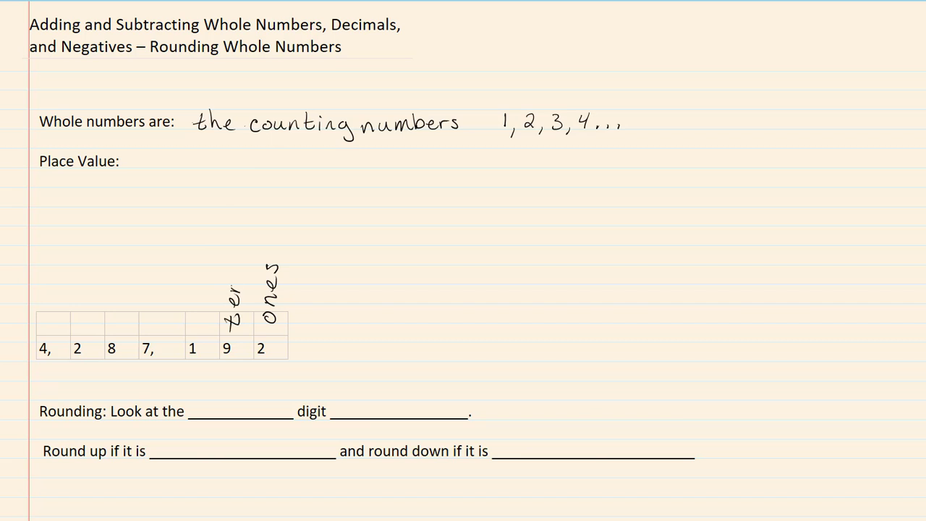
click(233, 289)
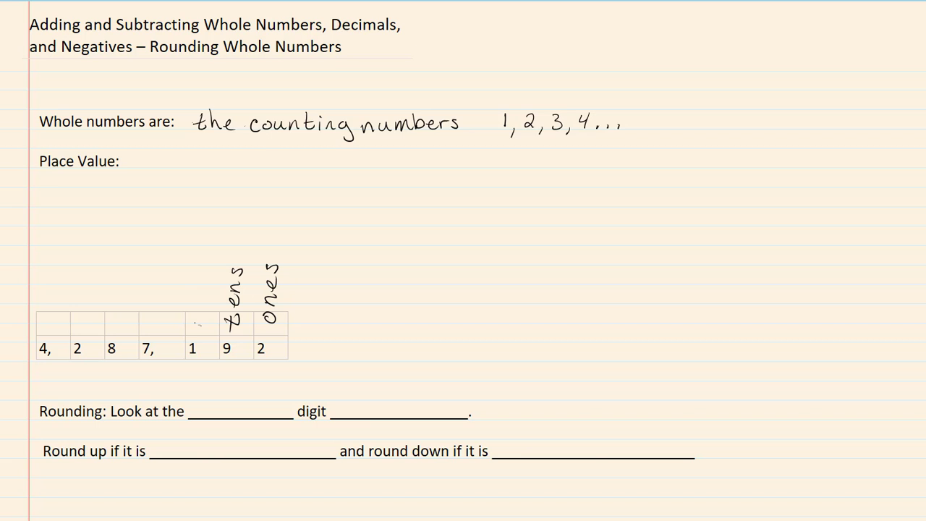
text(hundreds)
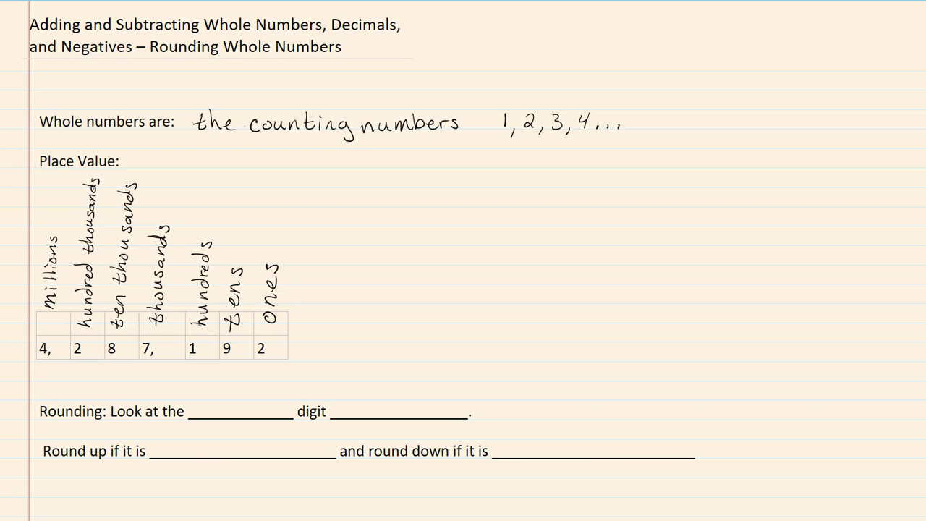
scroll(down, 3)
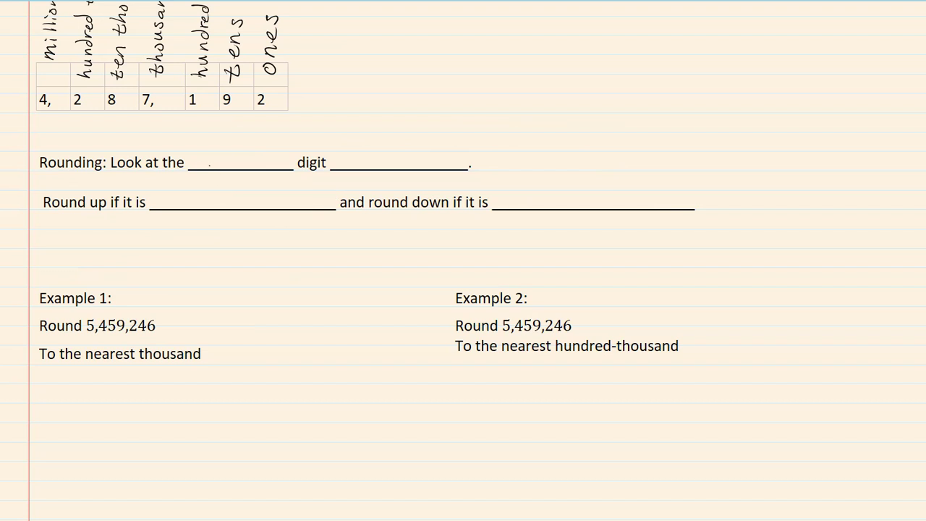
- Write "next" and "to right of our place value" in the rounding rule
text(next)
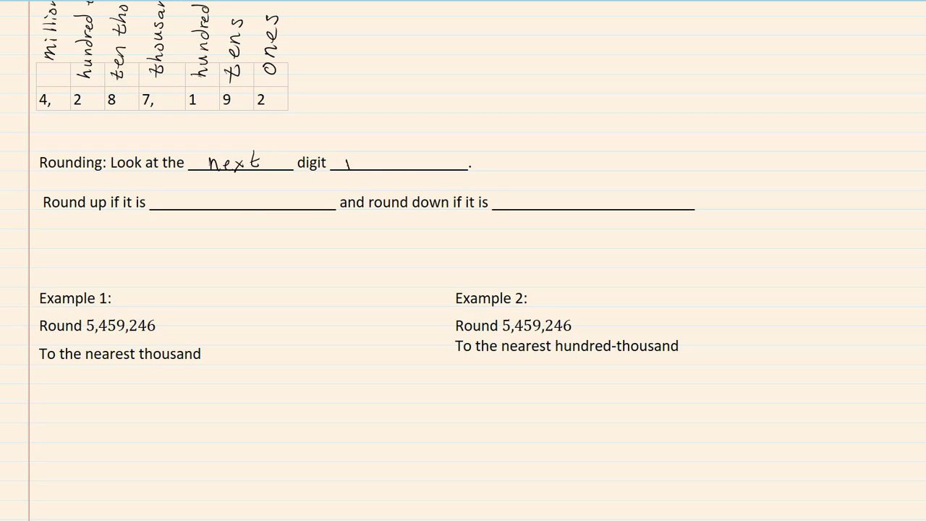
text(to right of)
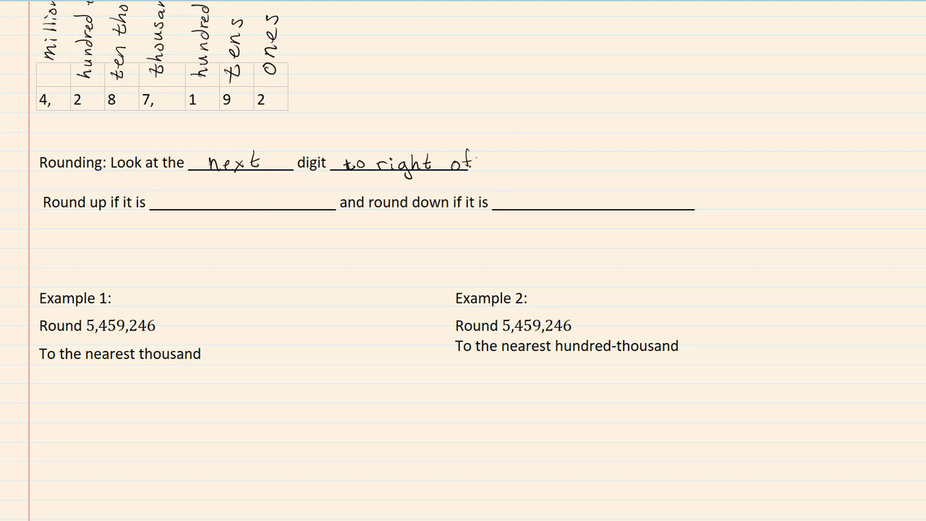
text(our)
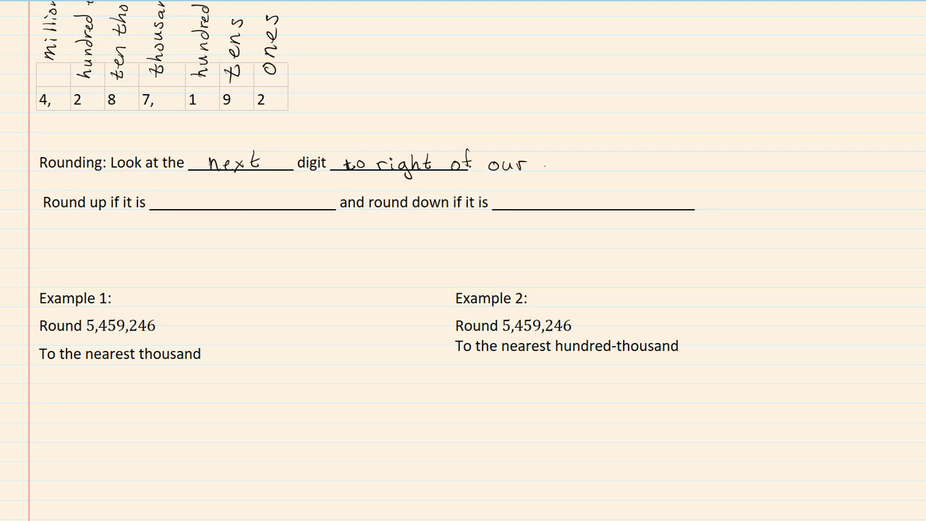
text(plac)
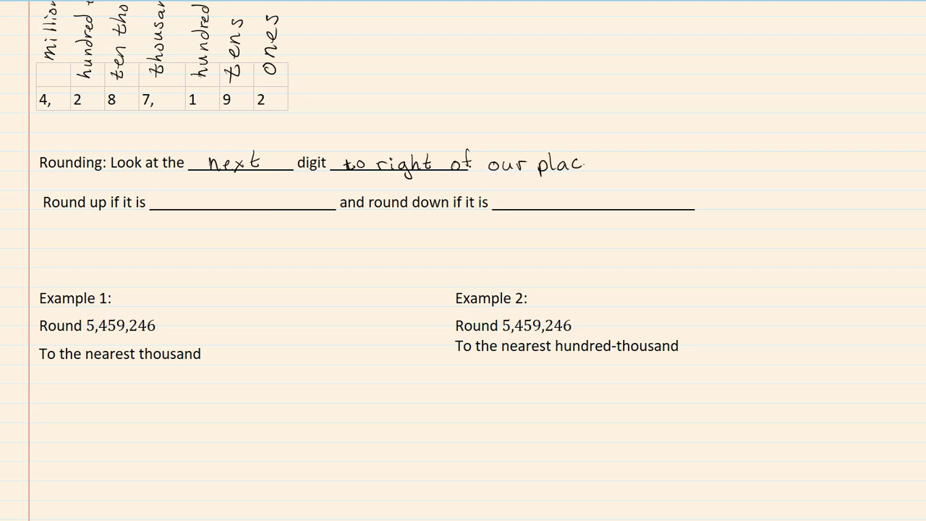
text(valu)
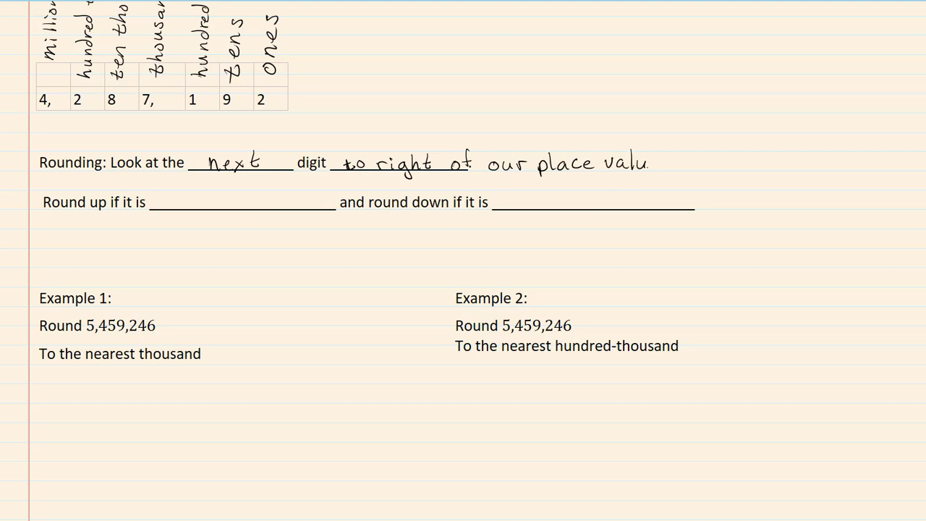
text(e)
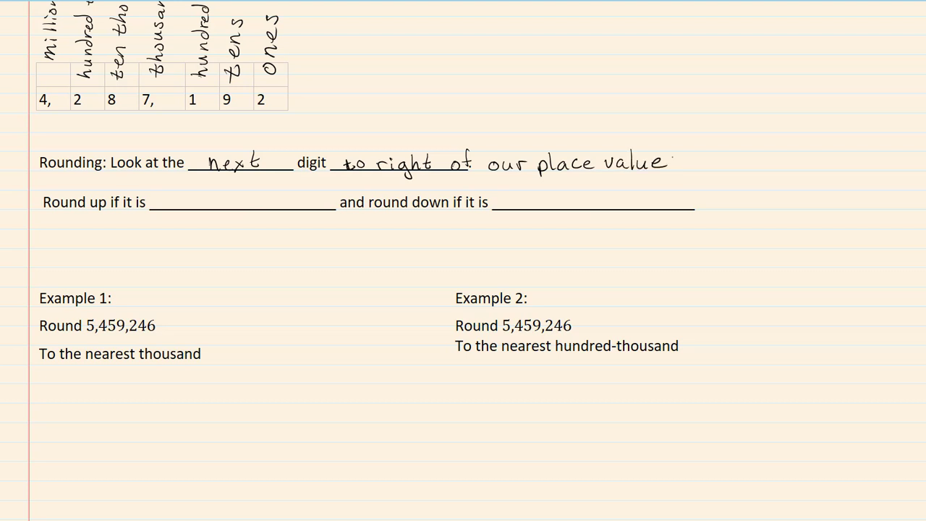
- Fill the round-up and round-down blanks with "5 or larger" and "4 or s"
text(5)
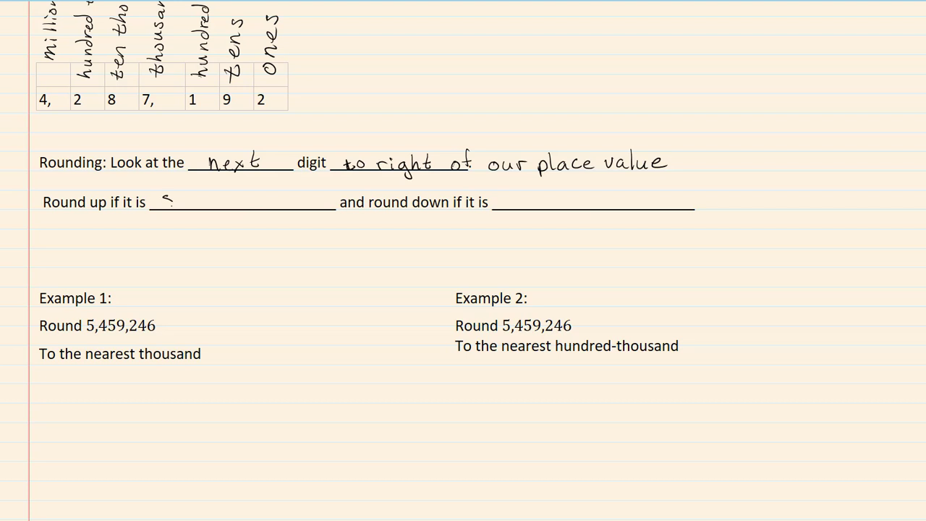
text(5 or 1)
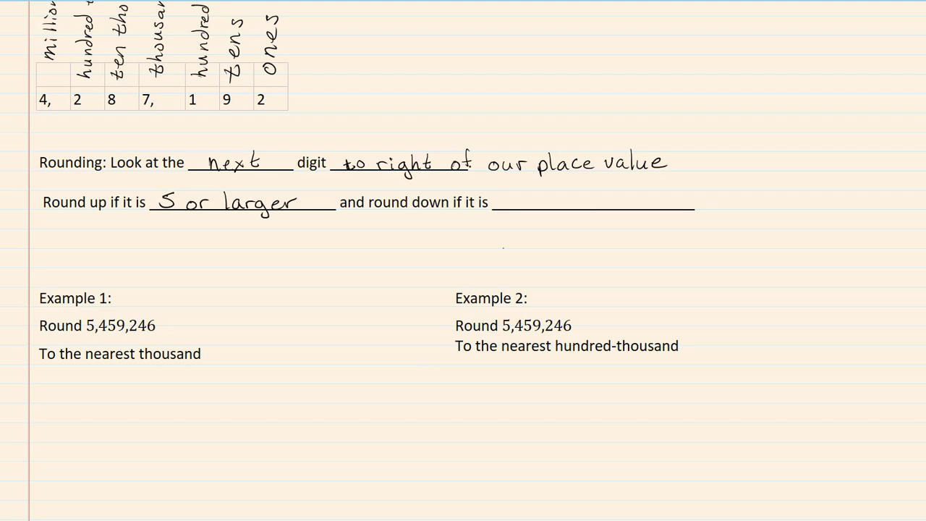
text(4)
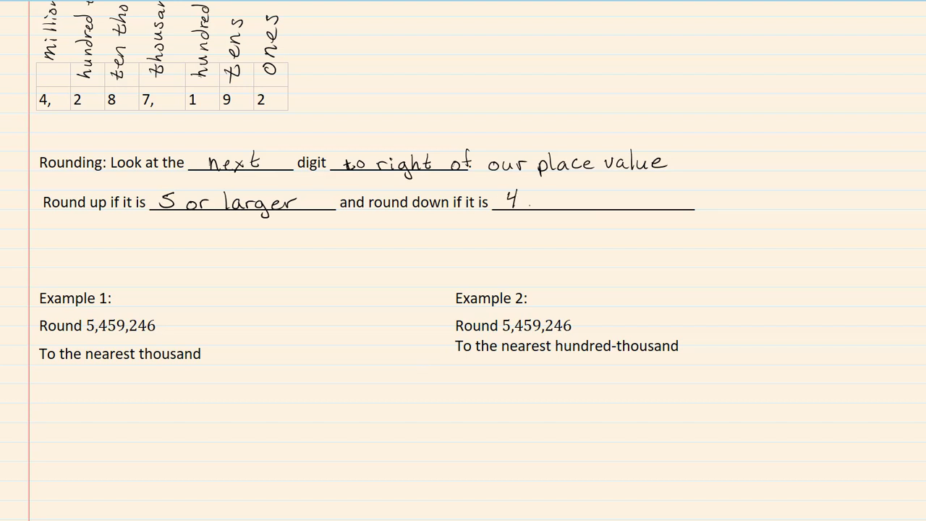
text(or smaller)
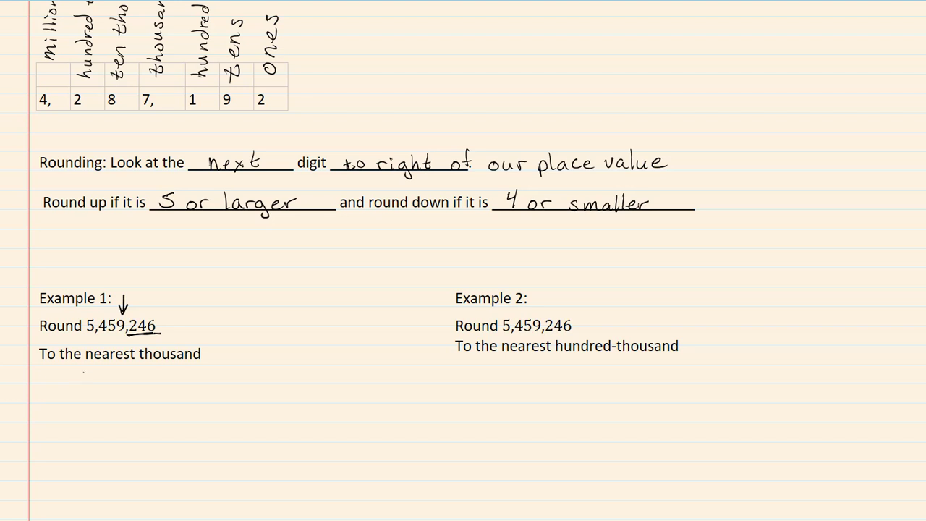
- Write the start of Example 1's rounded answer, 5,459,000, below the example
text(5)
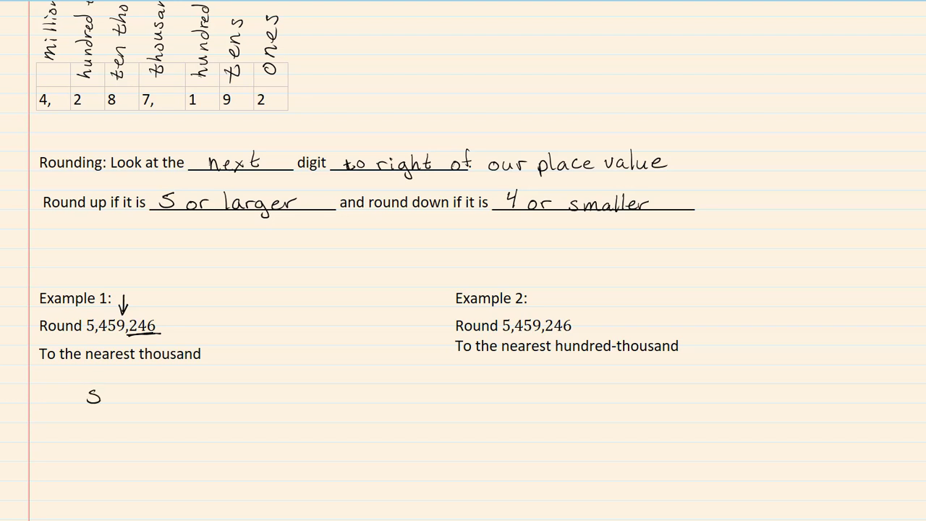
text(,459,)
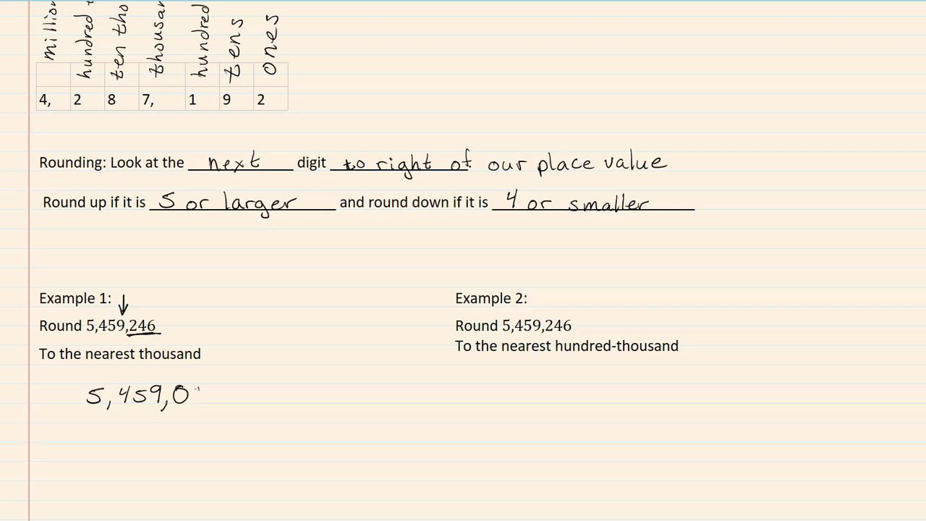
text(00)
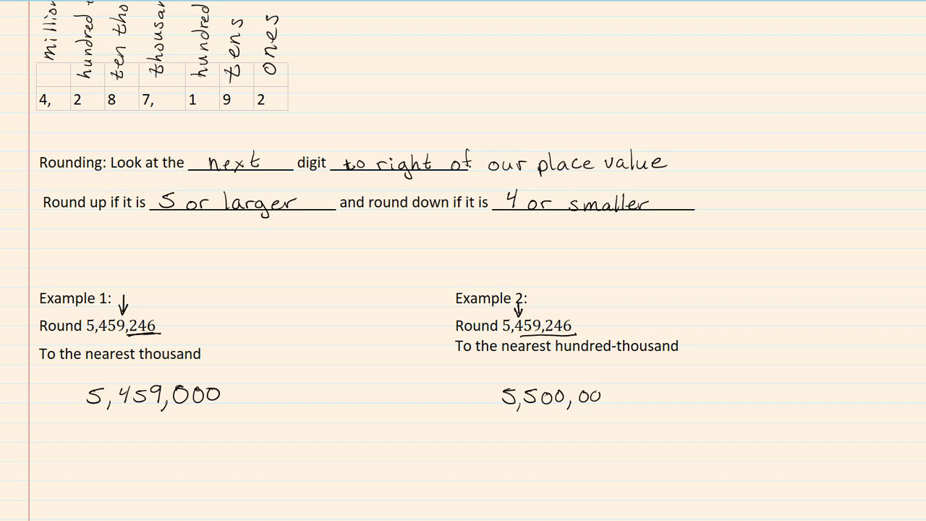
- Finish Example 2's answer by adding the final zero of 5,500,000
text(0)
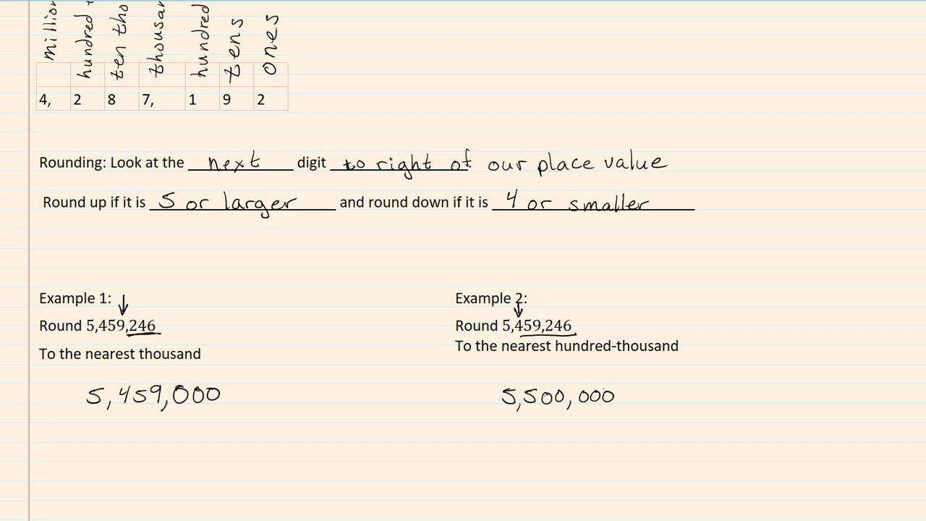